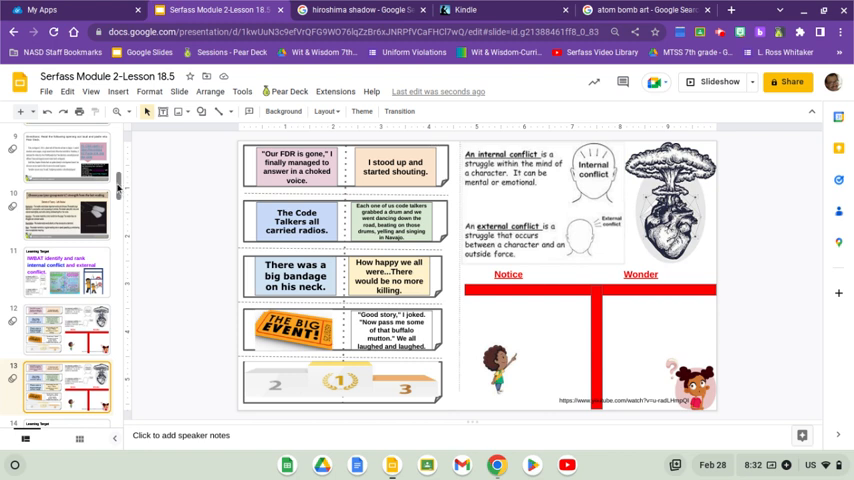
# Display the Learning Target slide on identifying and ranking internal and external conflict.
pyautogui.click(68, 210)
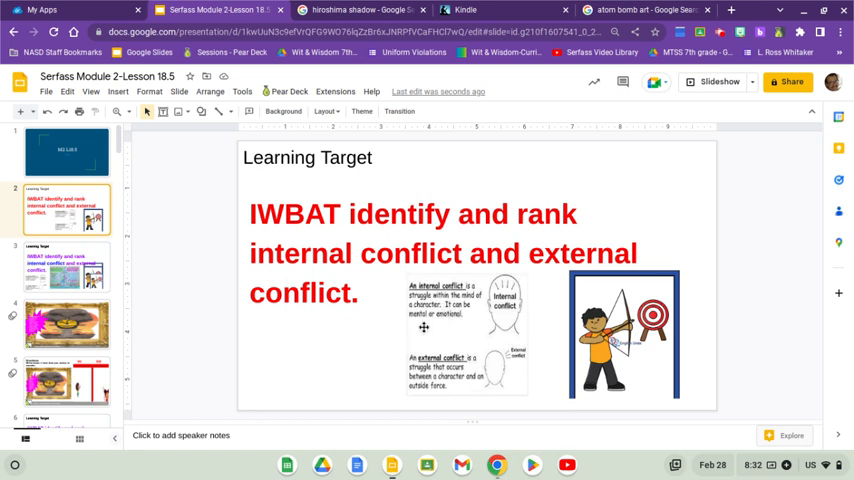
pyautogui.moveTo(356, 328)
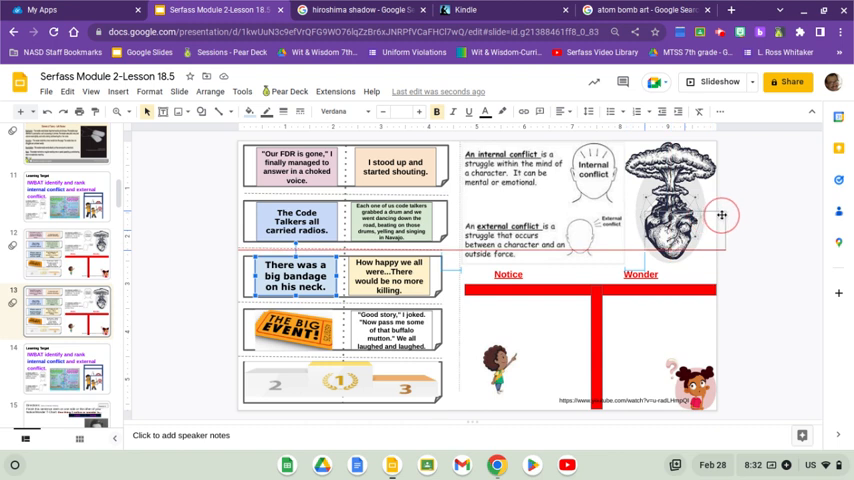
# Move the 'There was a big bandage on his neck' quote card beside the external conflict definition.
pyautogui.moveTo(722, 216); pyautogui.dragTo(792, 224)
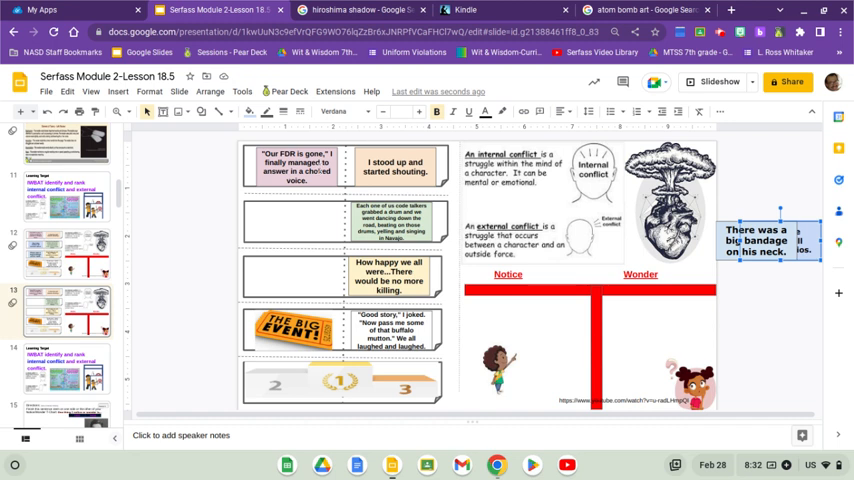
pyautogui.click(396, 164)
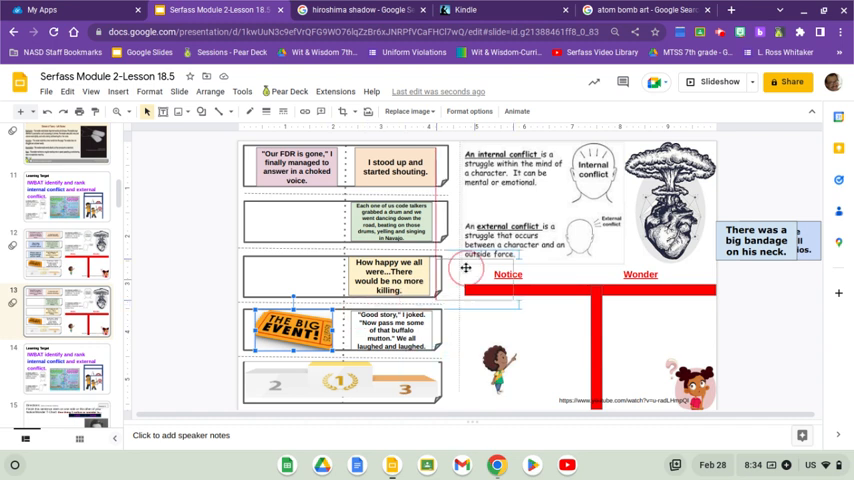
# Move the Big Event ticket under the external conflict definition to mark the key conflict.
pyautogui.moveTo(290, 330); pyautogui.dragTo(474, 280)
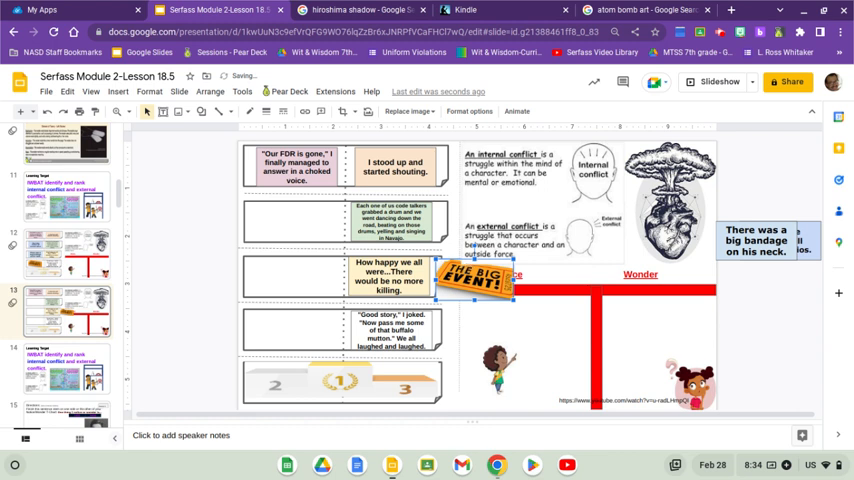